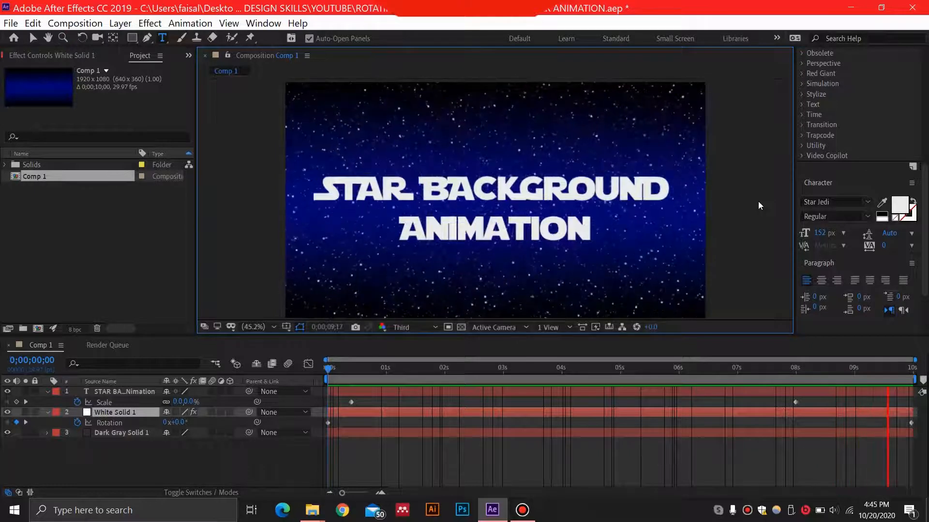
Step: Select White Solid 1 in Comp 1 to show its CC Star Burst settings
left_click(503, 368)
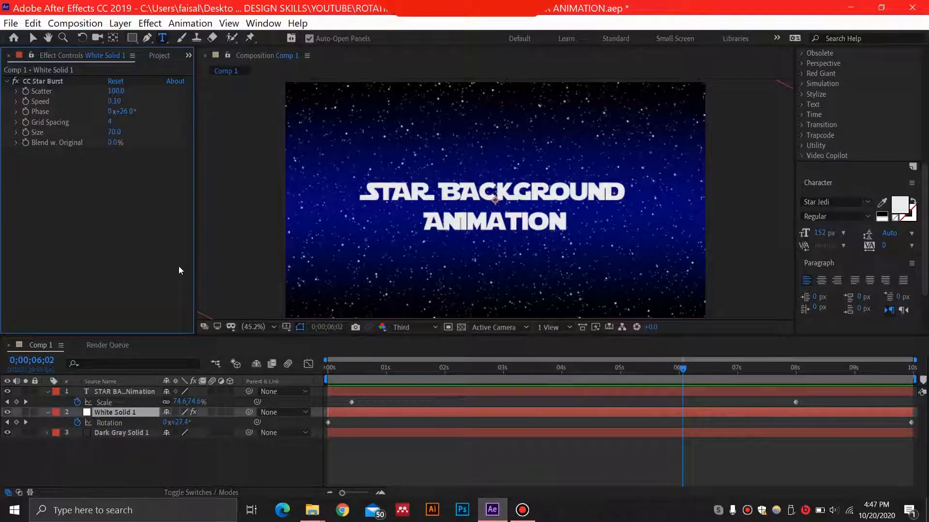
Step: Create Comp 2 at 1920×1080, 30 fps, 10 seconds long
left_click(74, 24)
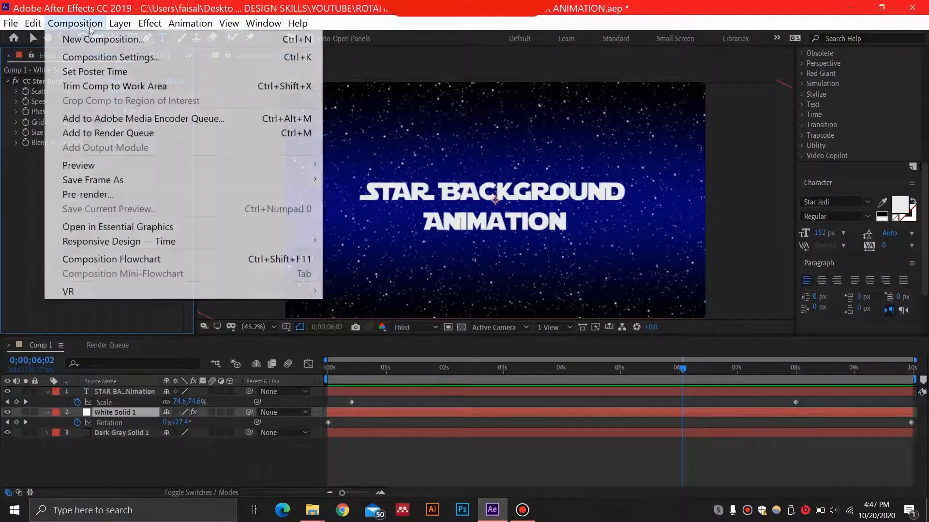
left_click(110, 57)
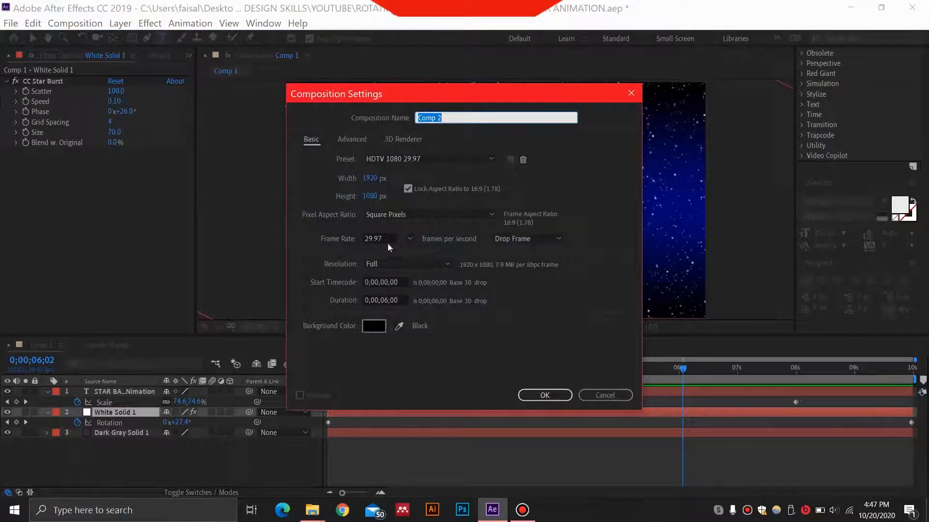
mouse_move(385, 255)
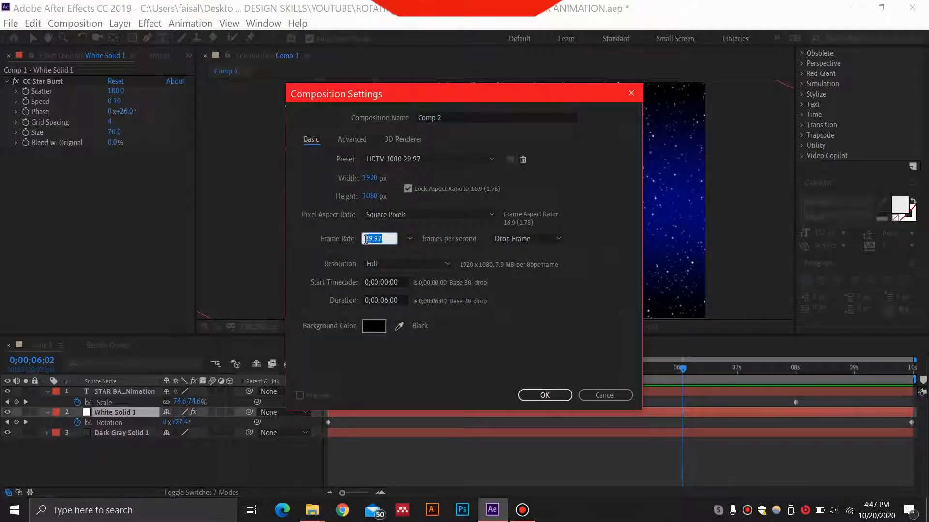
type("30")
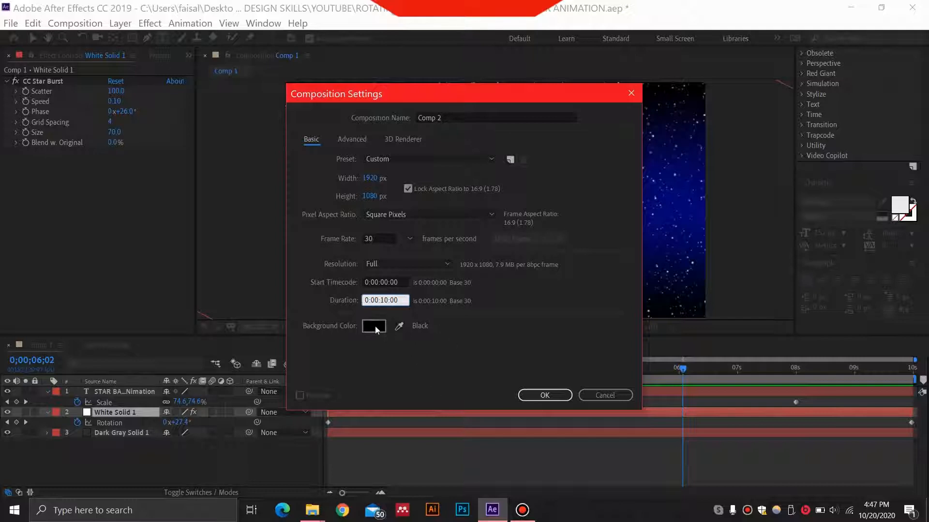
left_click(543, 395)
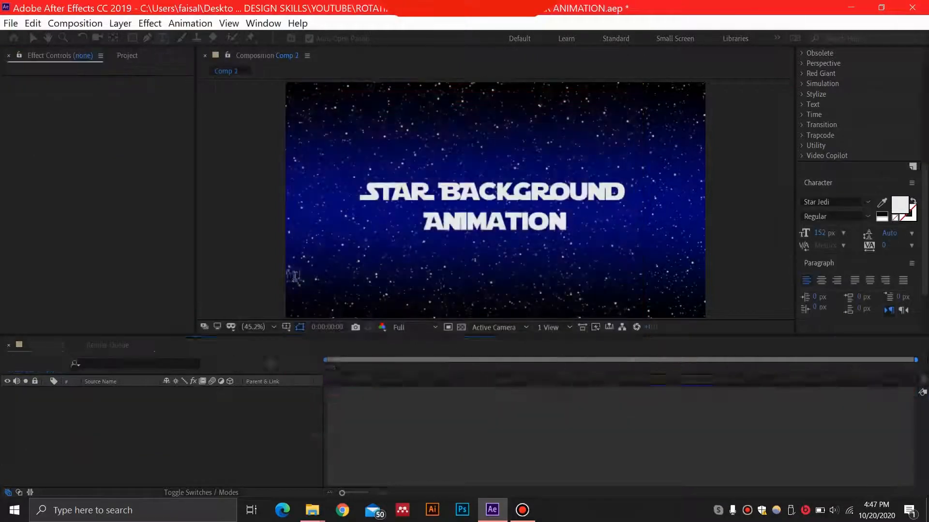
Step: Add a full-frame Dark Gray Solid 2 layer via the viewer's New > Solid command
left_click(186, 345)
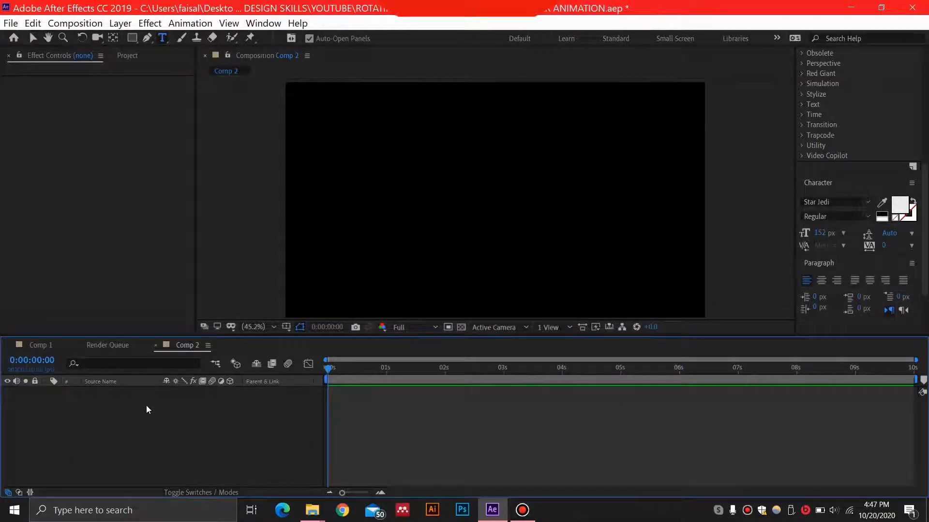
right_click(147, 409)
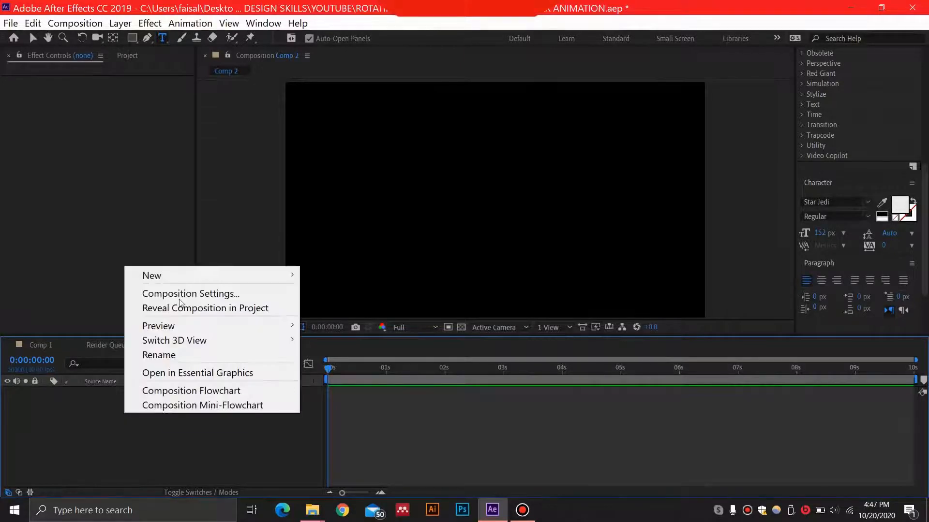
left_click(151, 276)
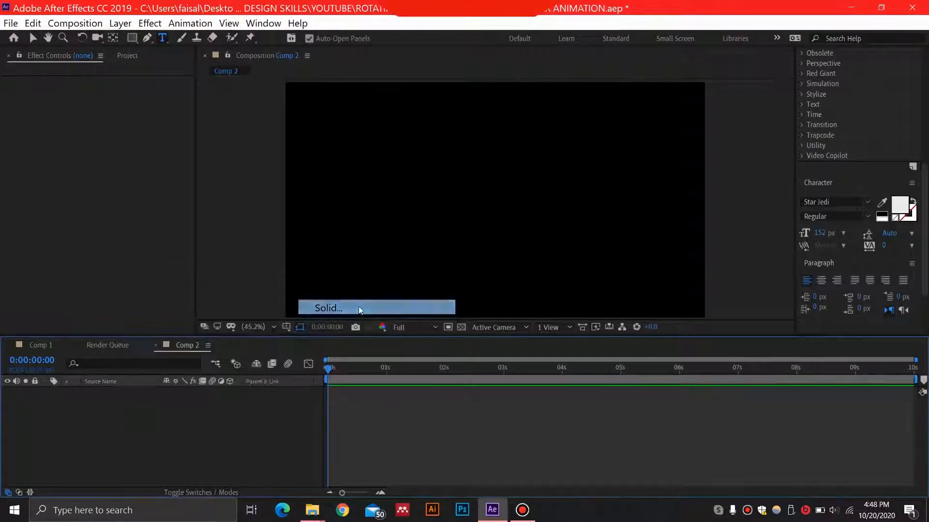
left_click(328, 308)
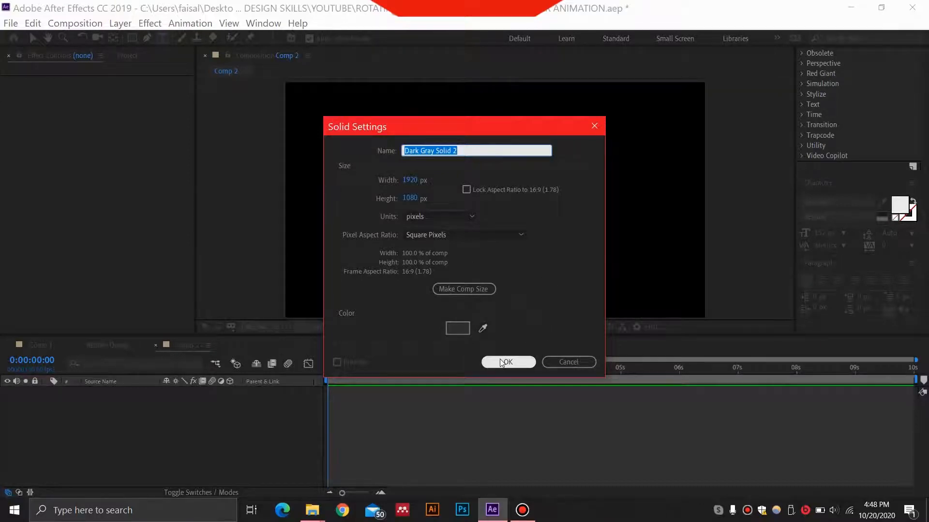
left_click(506, 362)
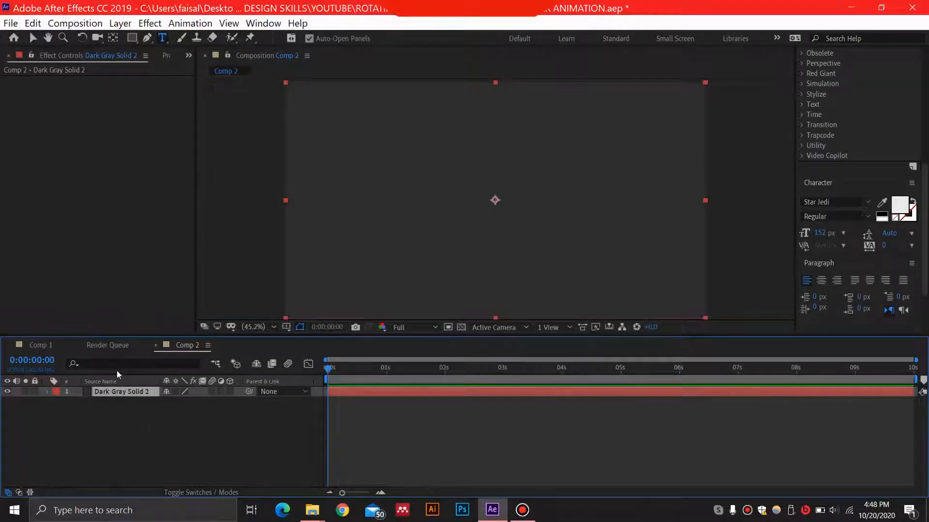
Step: Apply a Gradient Overlay layer style to Dark Gray Solid 2 and expand its properties
left_click(120, 23)
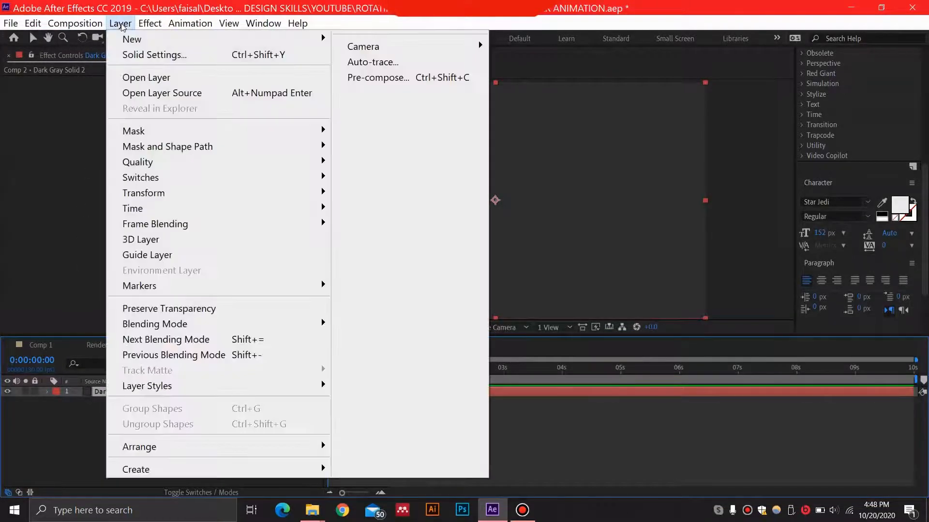
mouse_move(140, 285)
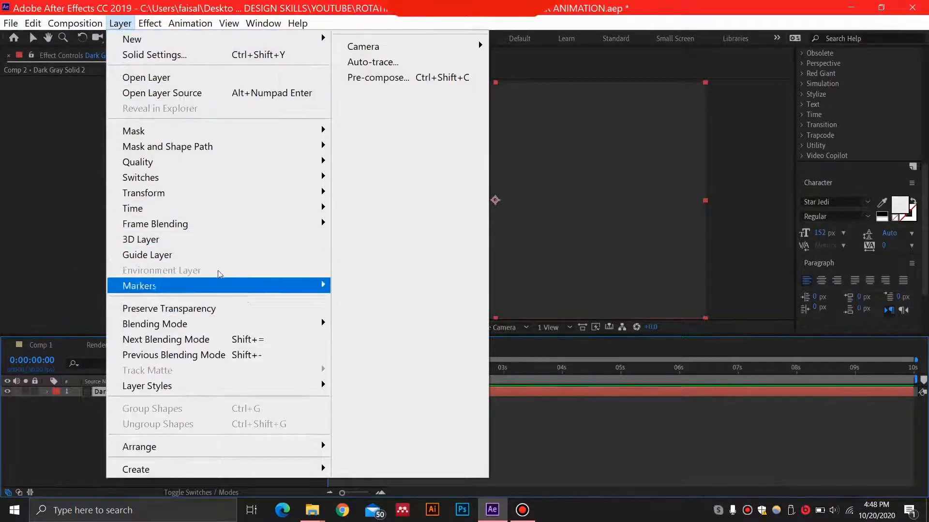
mouse_move(146, 386)
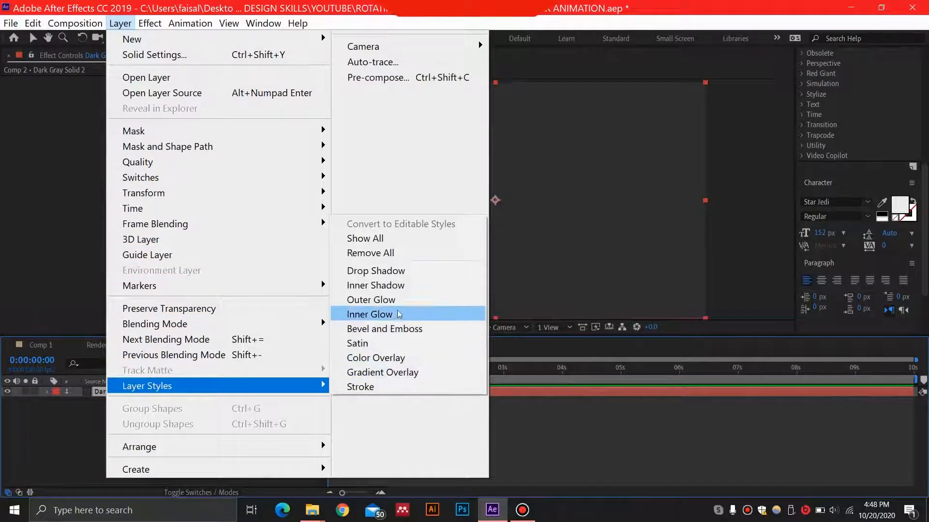
left_click(382, 372)
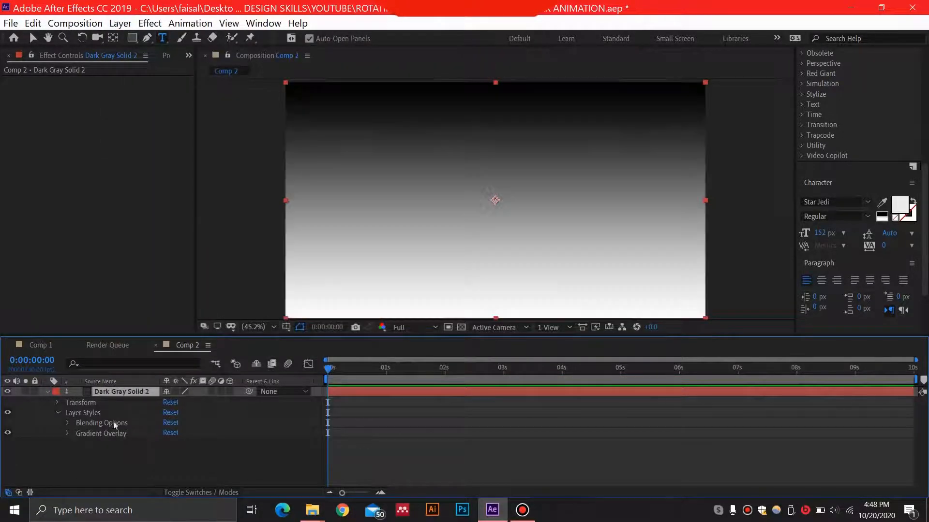
left_click(67, 434)
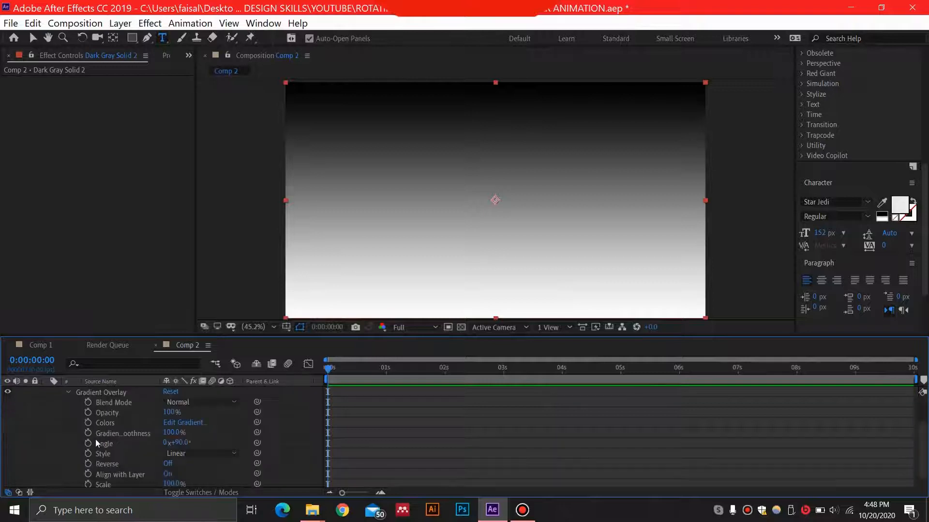
scroll("down", 3)
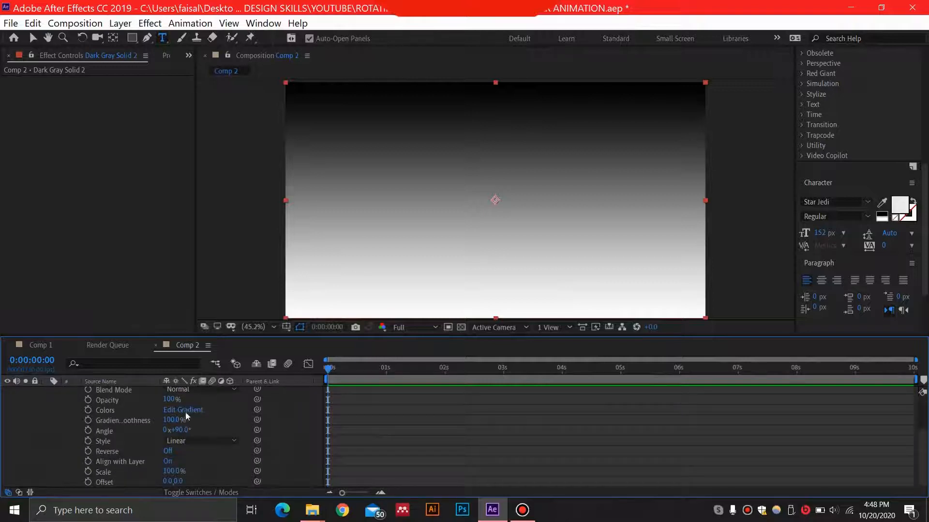
Step: Edit the gradient to near-black end stops with a dark blue #010045 middle stop
left_click(184, 410)
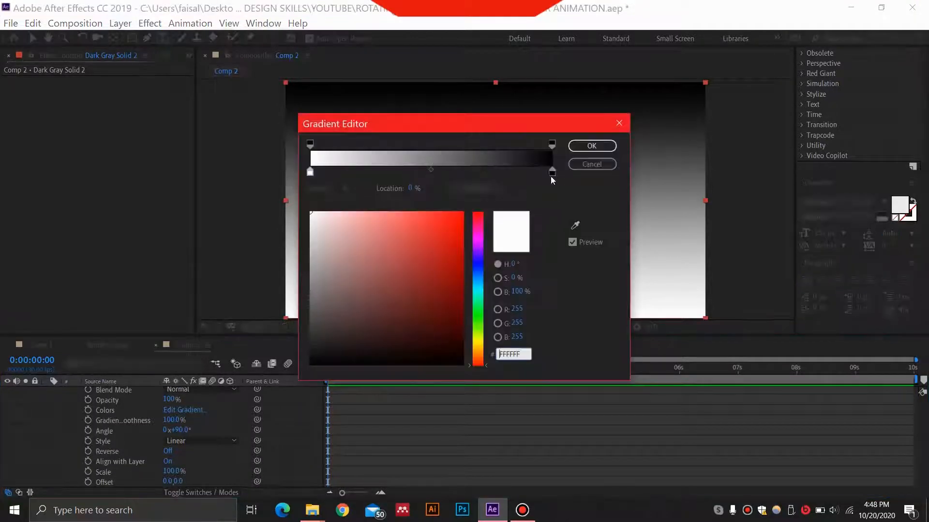
mouse_move(433, 170)
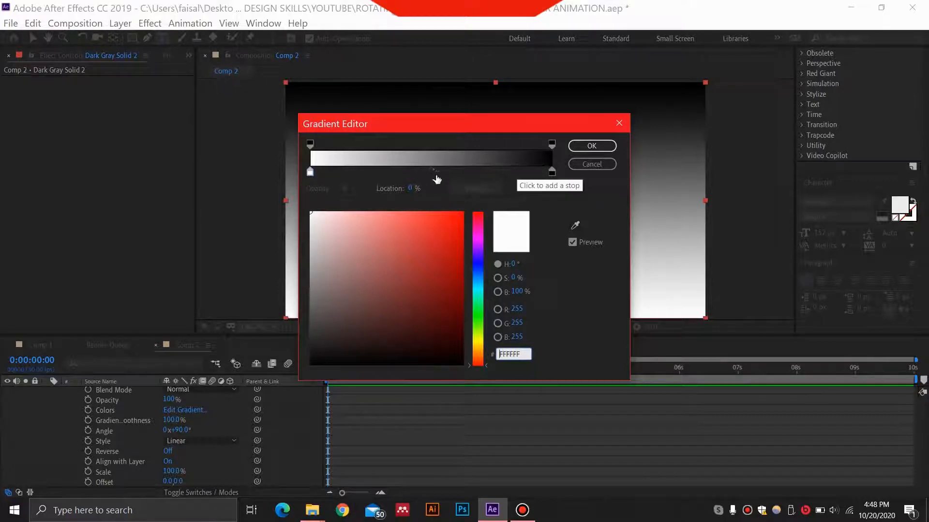
left_click(431, 172)
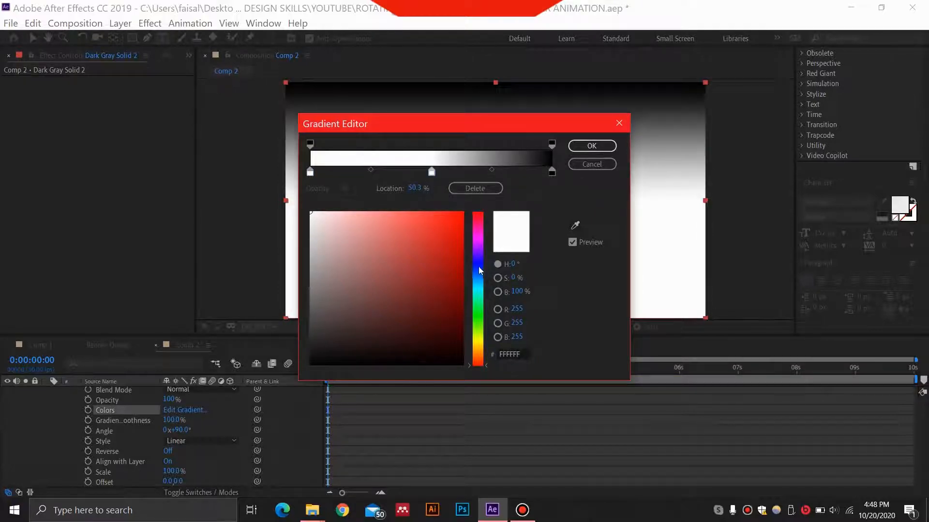
left_click(478, 260)
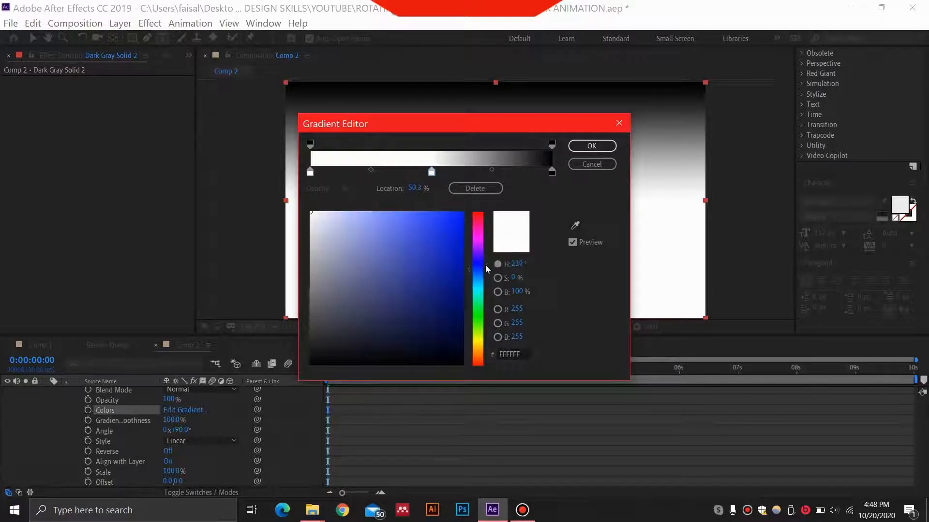
left_click(443, 252)
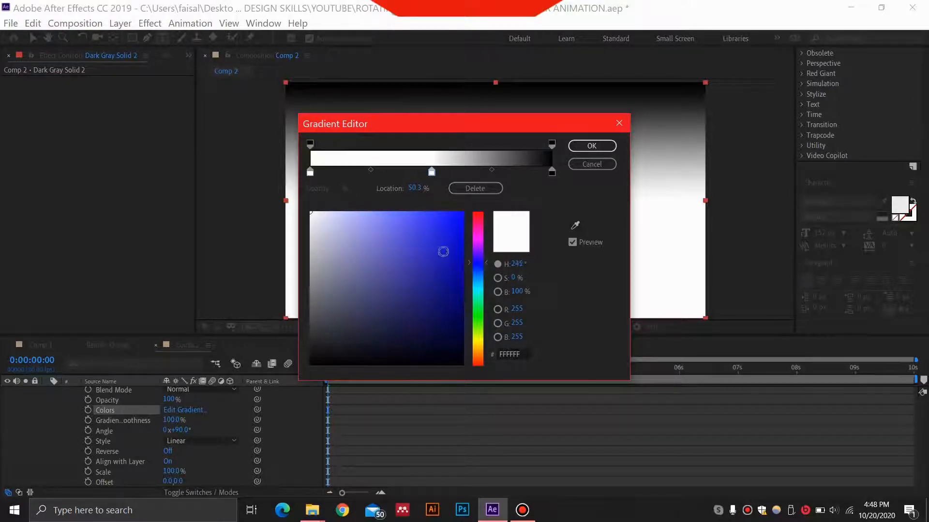
left_click(463, 284)
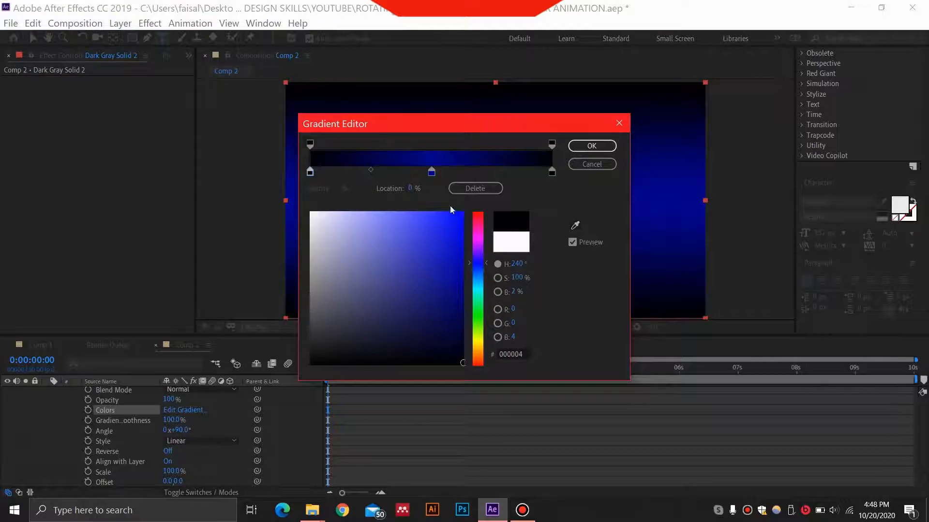
left_click(450, 248)
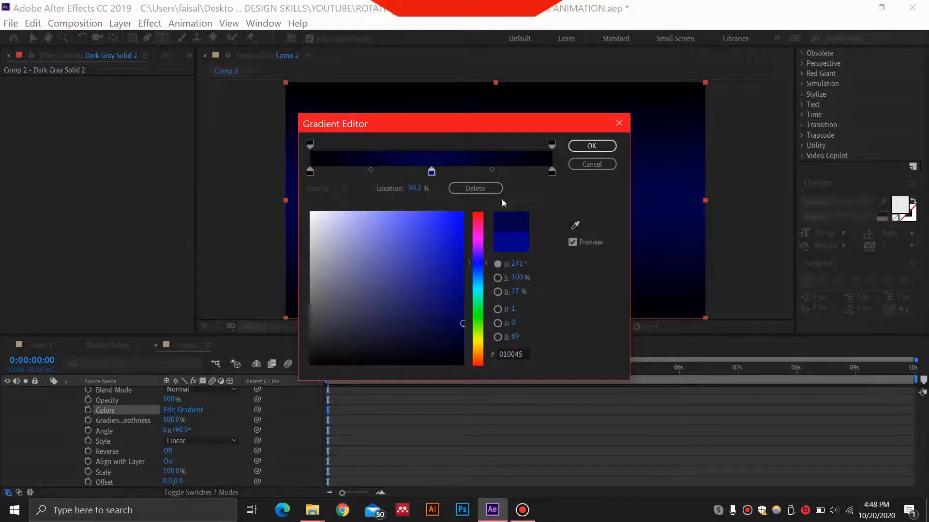
left_click(590, 146)
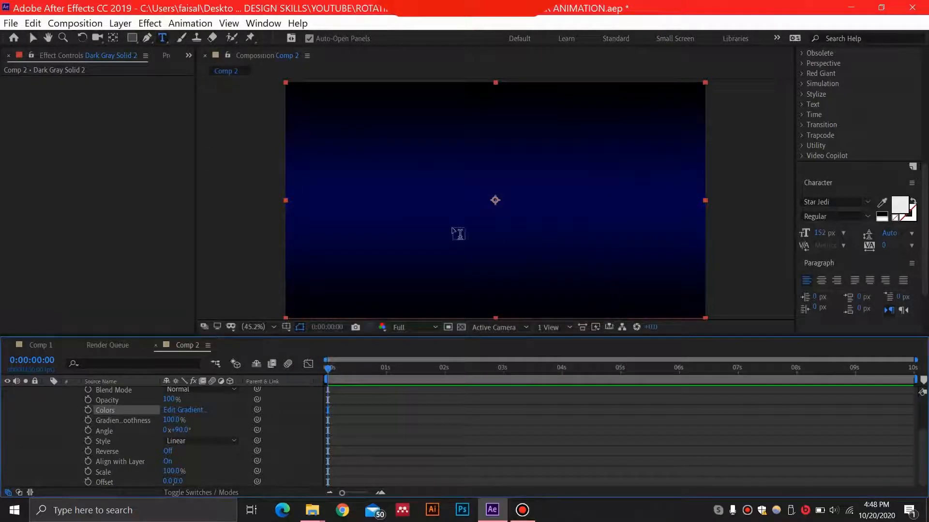
mouse_move(263, 311)
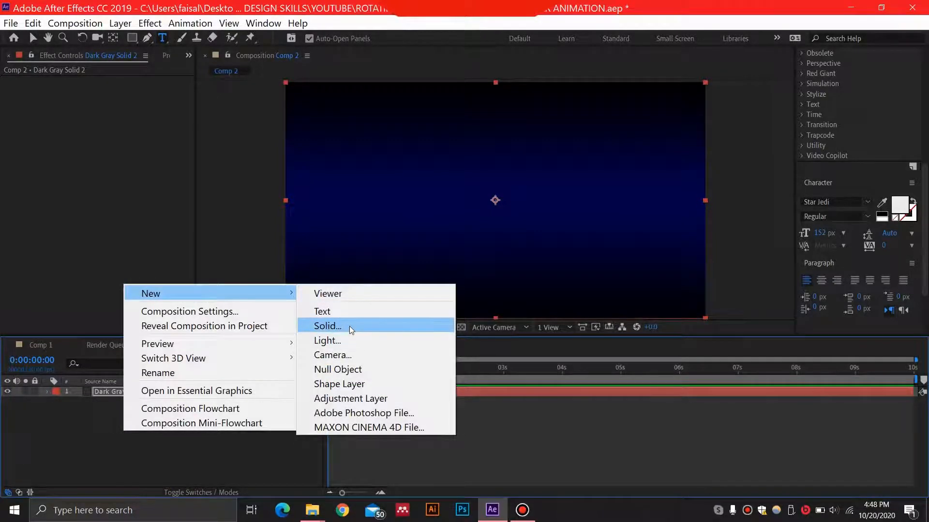
Step: Add a white solid 3840 px wide by 1080 px tall above the gradient layer
left_click(327, 326)
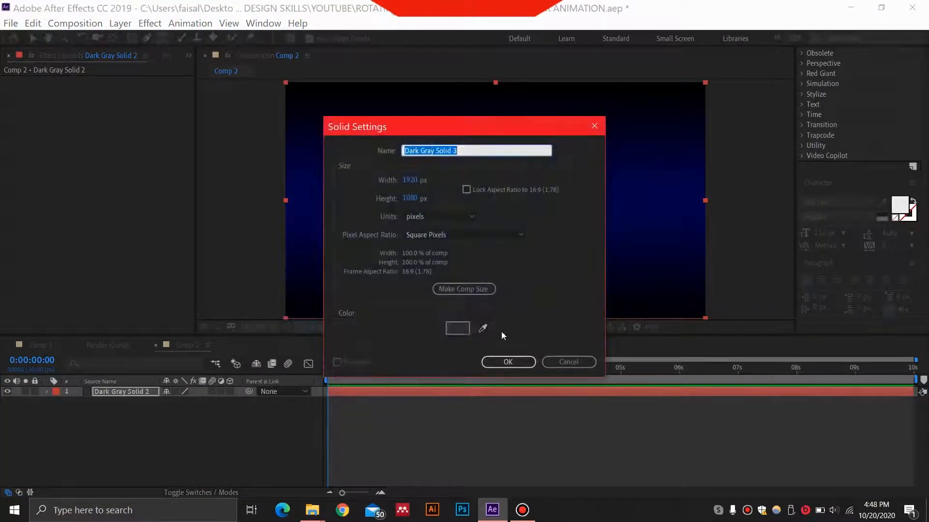
left_click(457, 328)
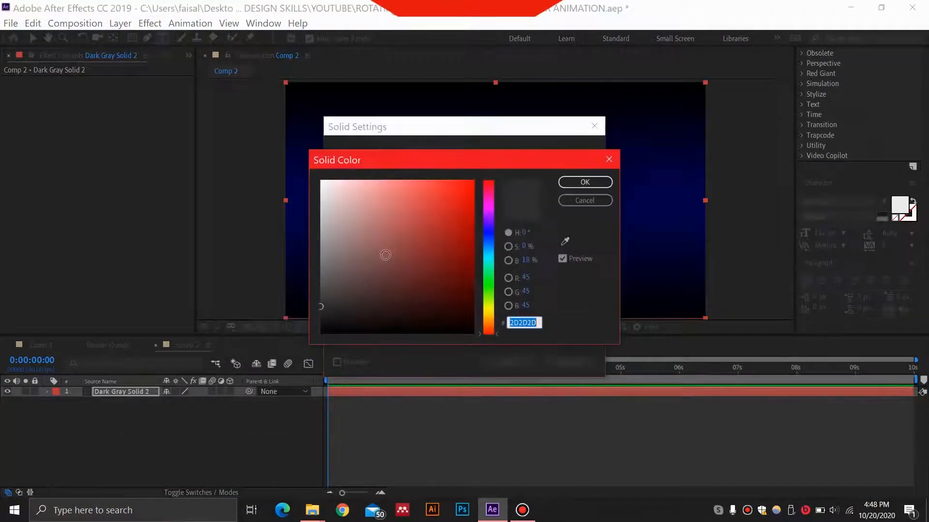
left_click(584, 182)
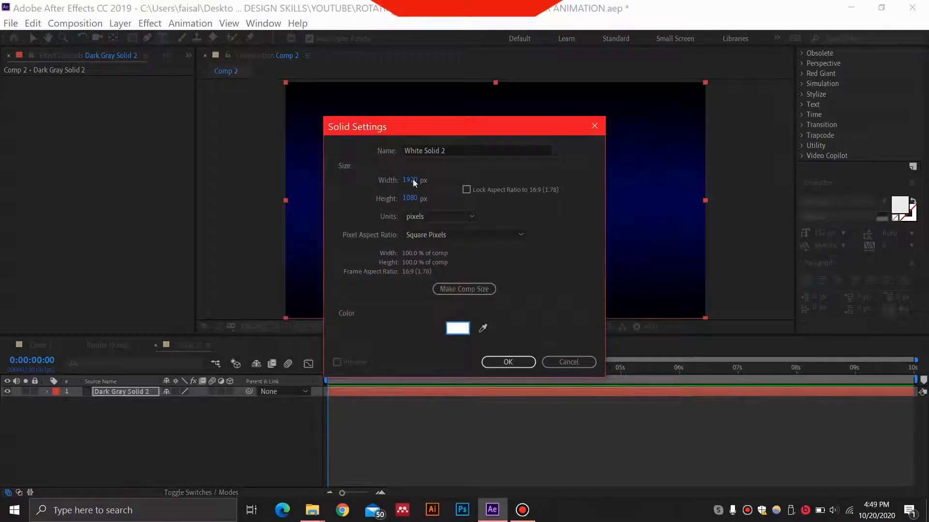
triple_click(413, 180)
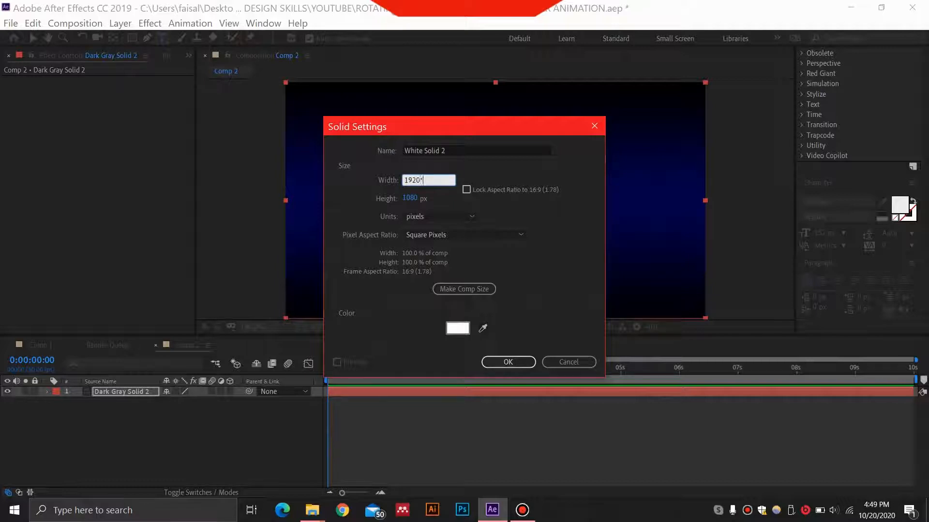
type("3840")
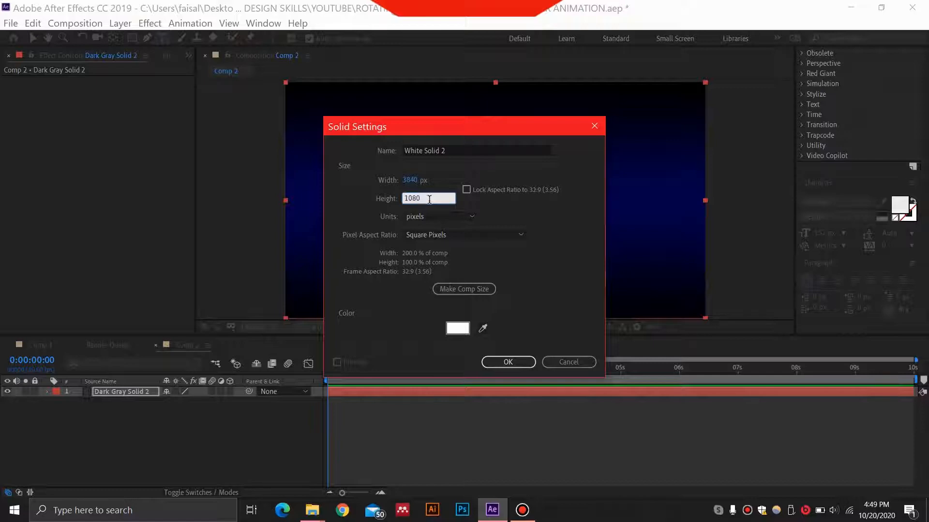
type("*2")
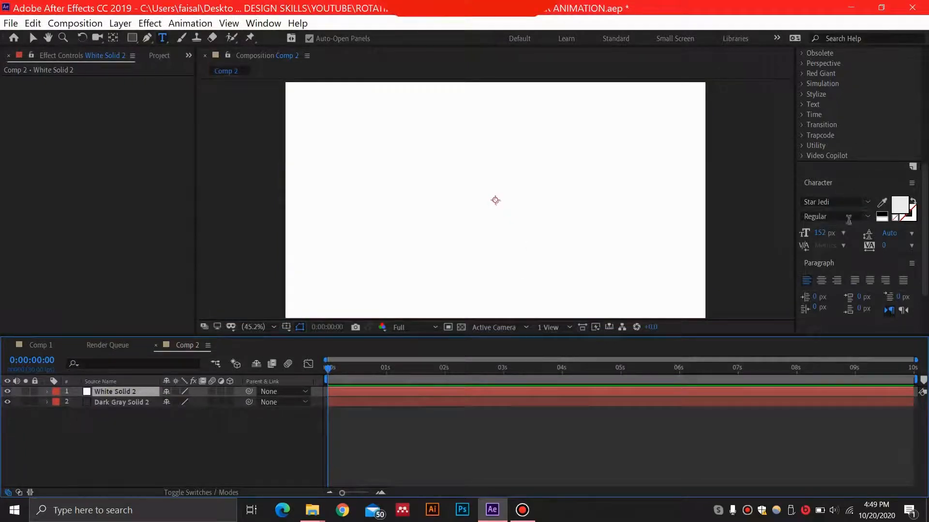
Step: Apply CC Star Burst to White Solid 2 with star Size 70 and Phase 26°
scroll("up", 3)
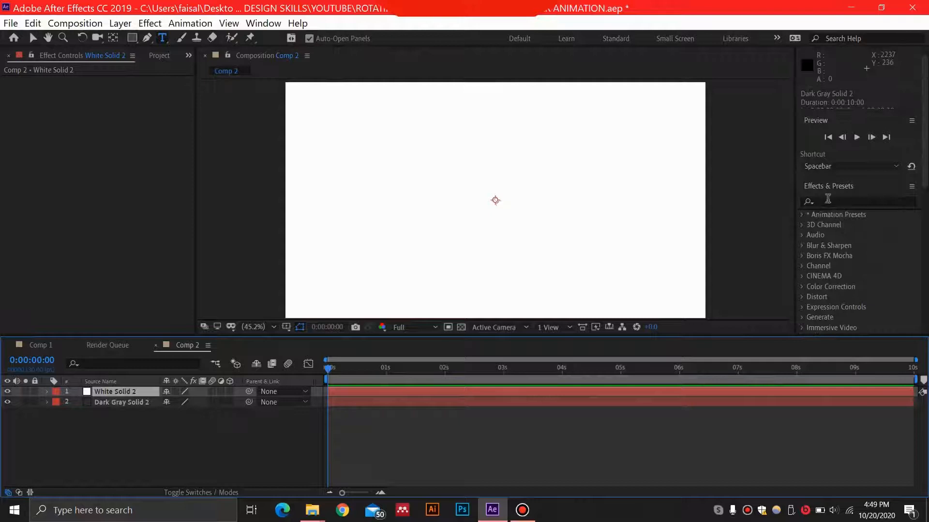
type("cc sta")
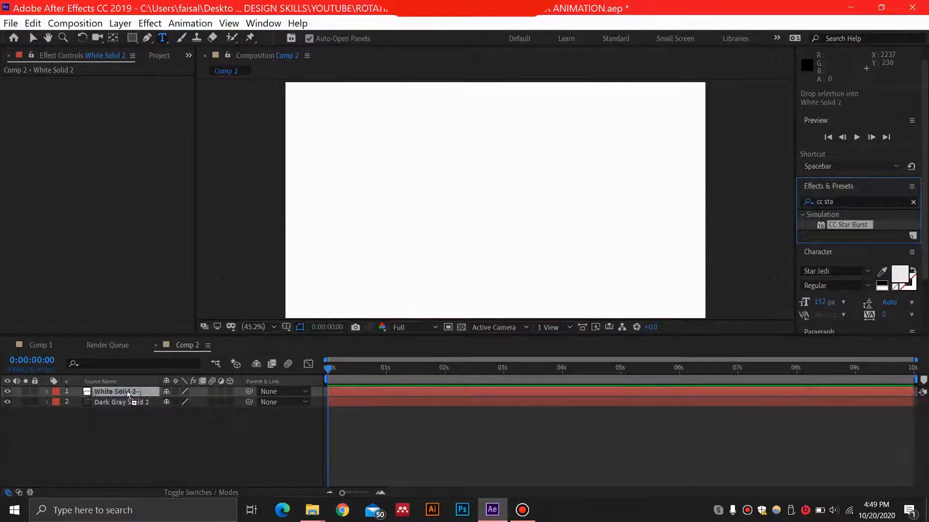
double_click(848, 225)
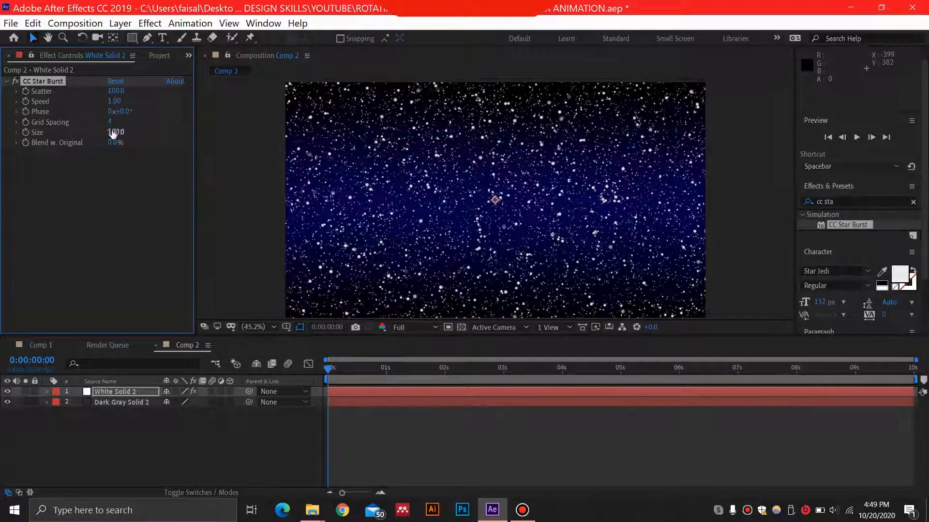
double_click(115, 133)
type("276")
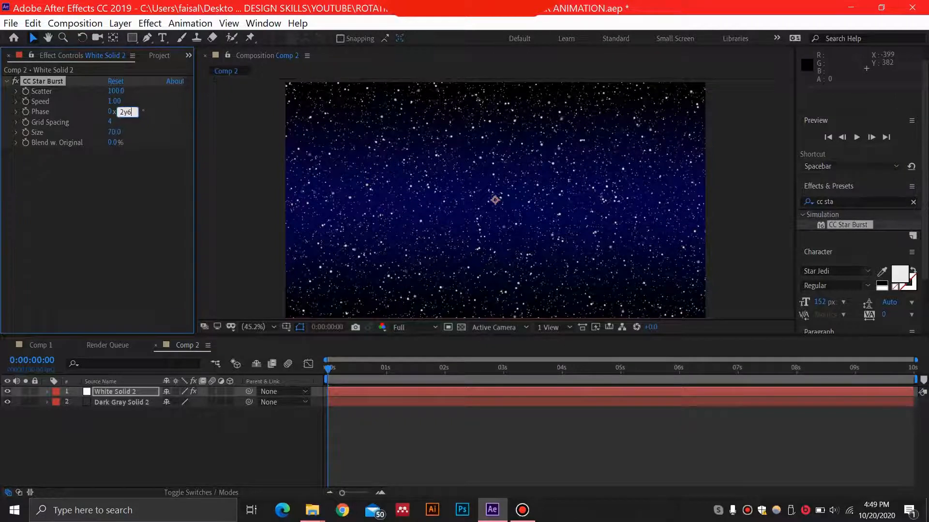
key("Return")
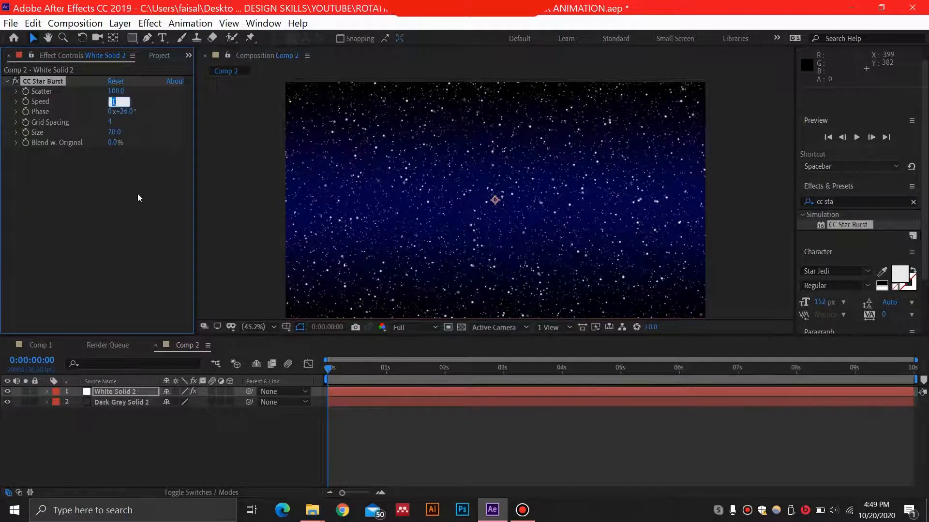
type("0")
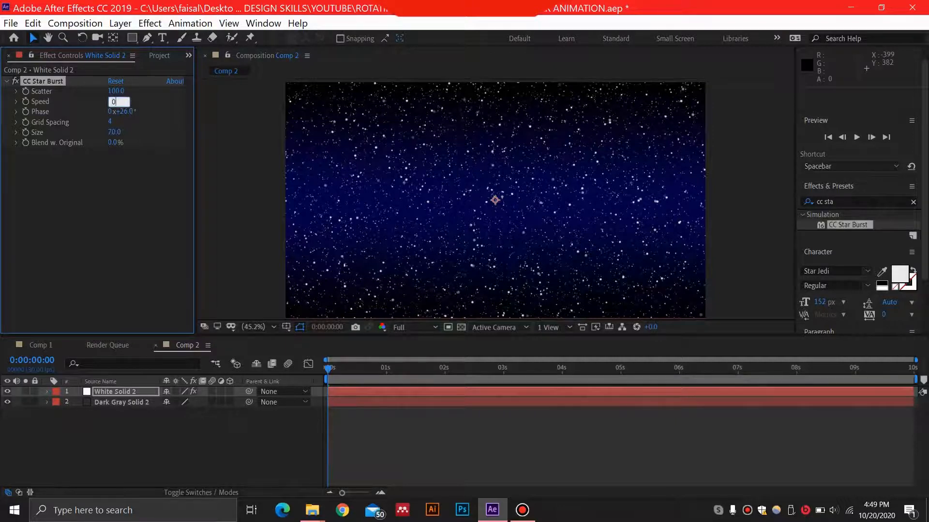
type("1.00")
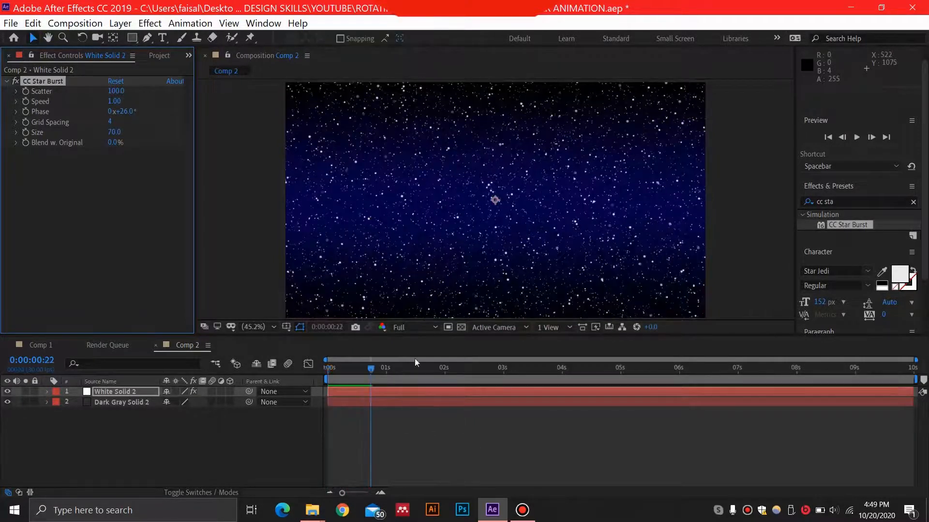
Step: Set the CC Star Burst Speed to 0.10 so the stars drift slowly
left_click(406, 327)
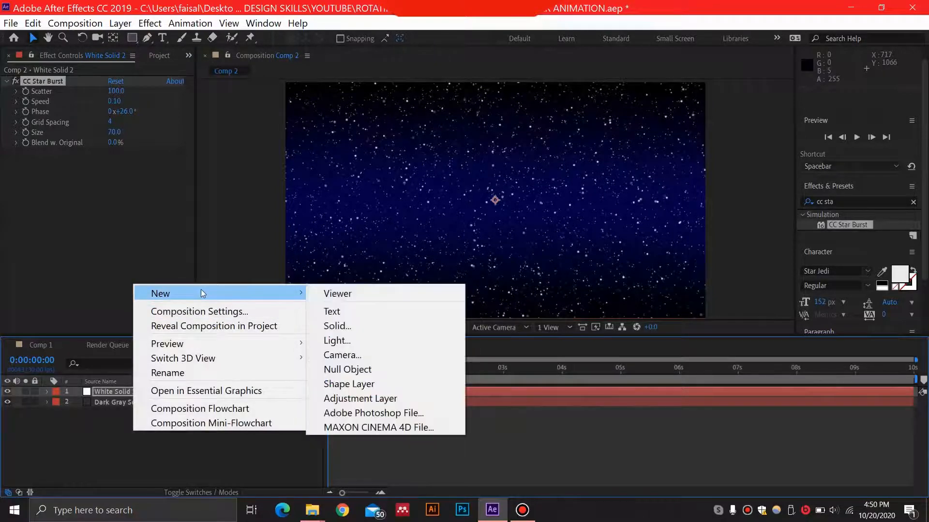
Step: Add a Star Jedi text layer reading STAR ANIMATION over the starfield
left_click(332, 310)
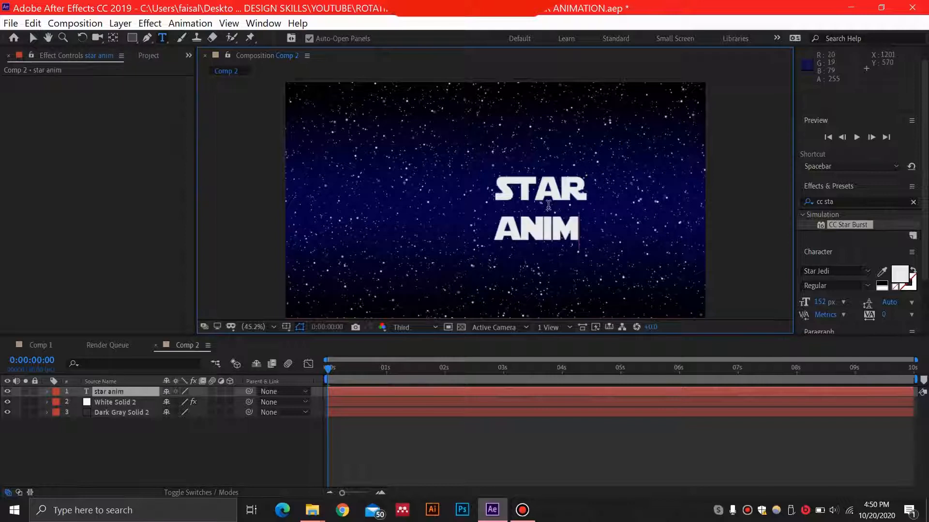
type("TION")
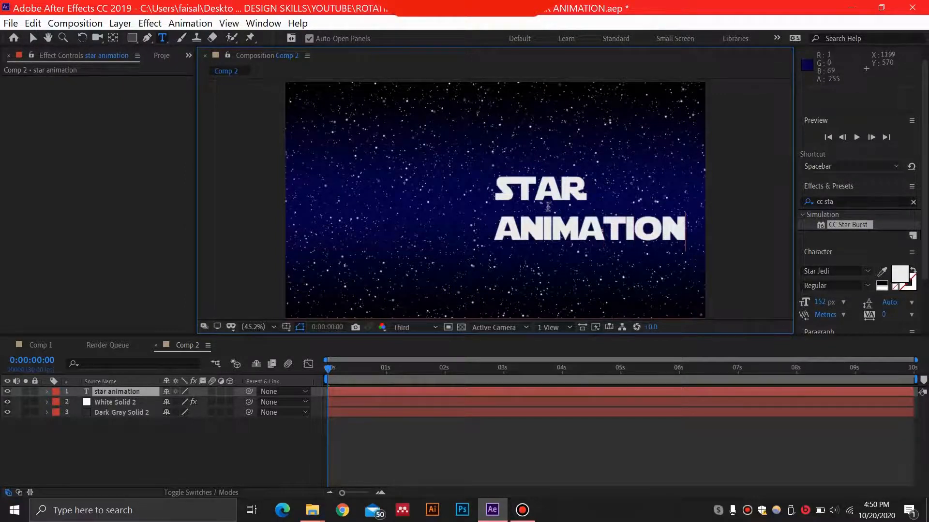
left_click(115, 403)
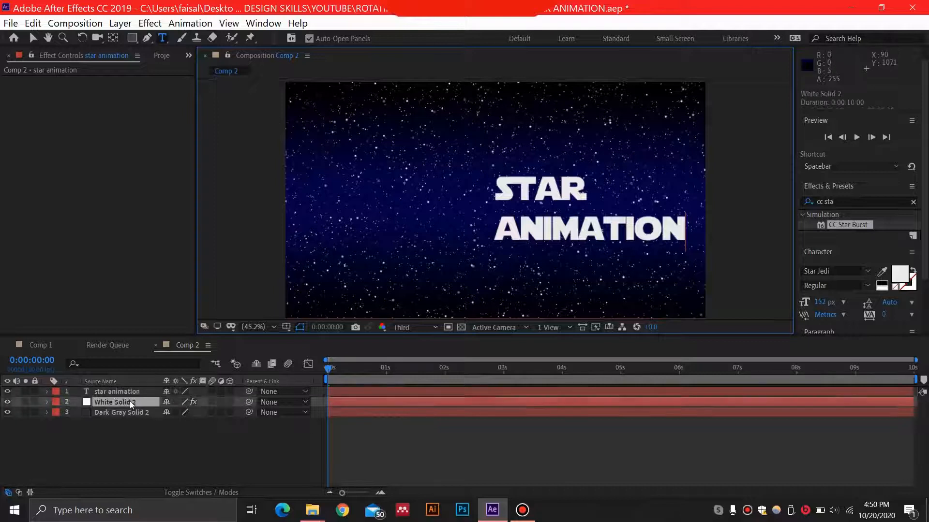
left_click(115, 402)
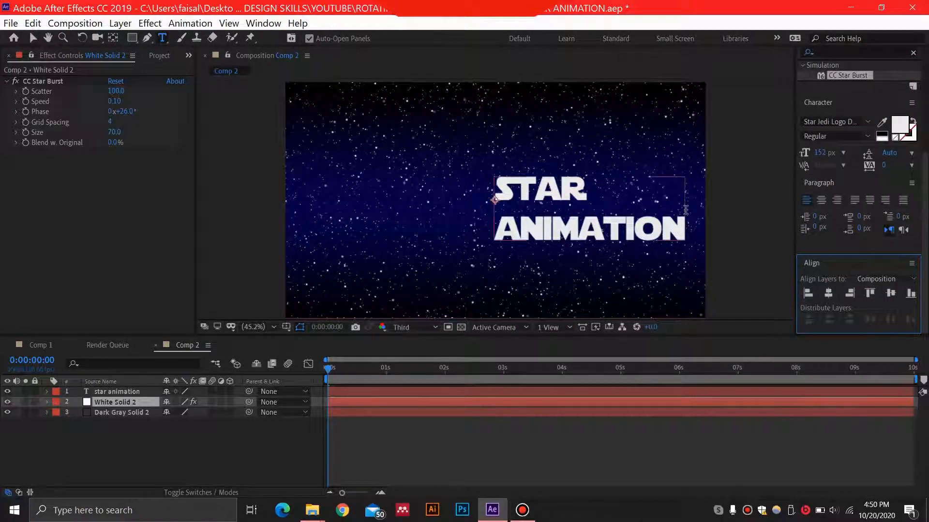
Step: Select the star animation layer and centre it horizontally and vertically in the frame
left_click(117, 392)
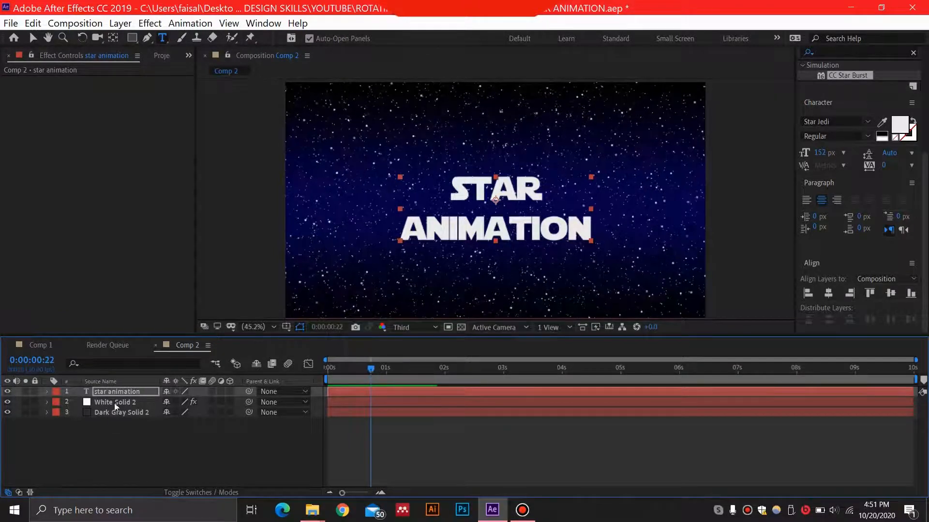
Step: Keyframe the title's Scale from 0% at 0:00:00:22 to 100% at 0:00:07:29 and preview it
left_click(41, 391)
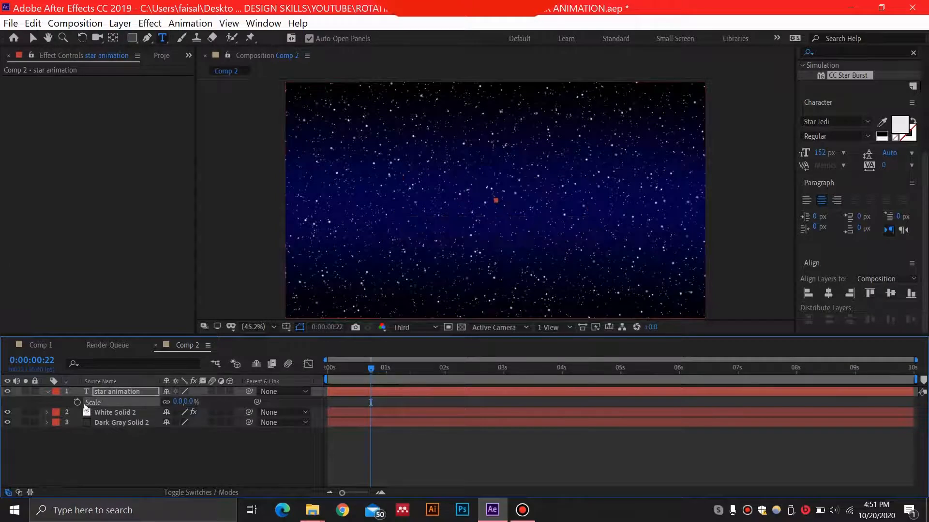
left_click(78, 402)
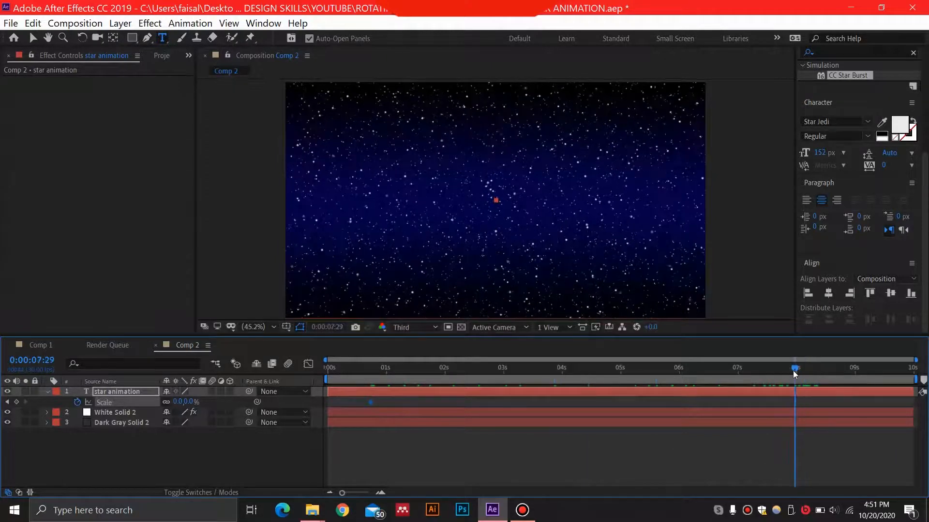
double_click(183, 402)
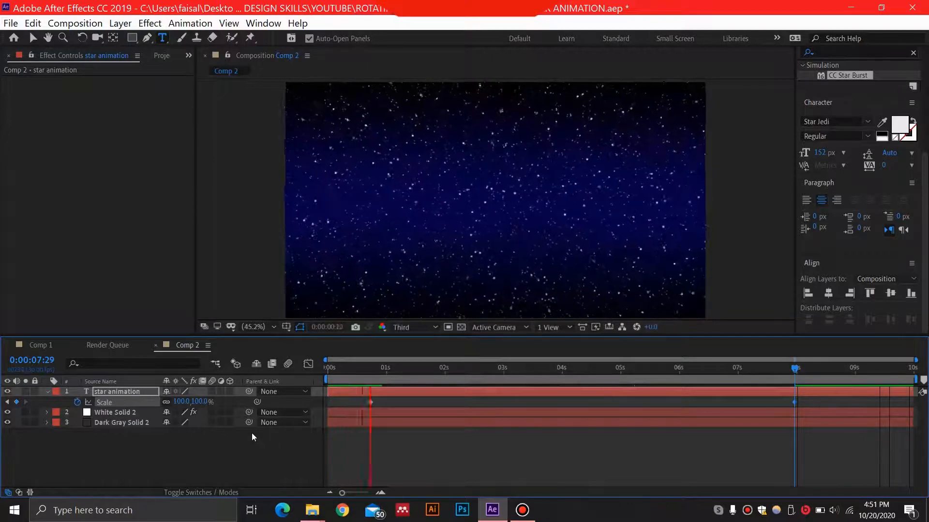
left_click(115, 412)
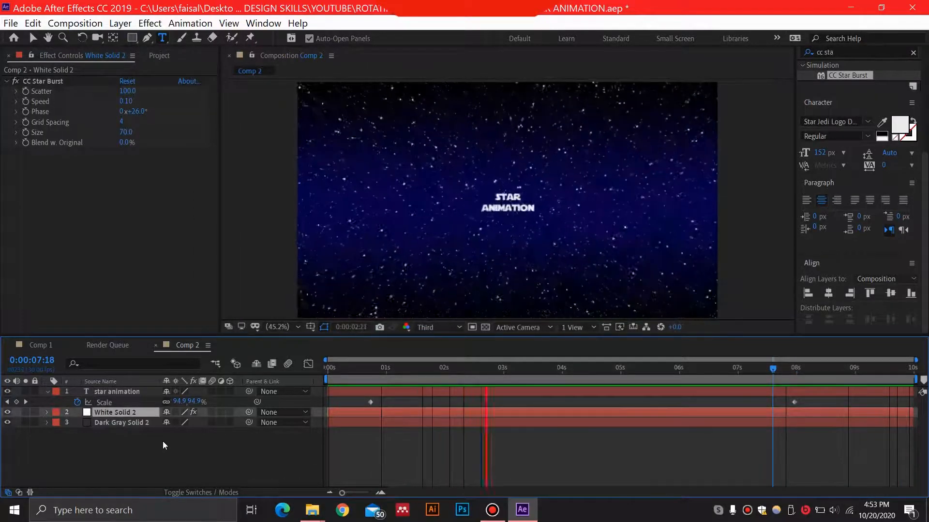
left_click(589, 368)
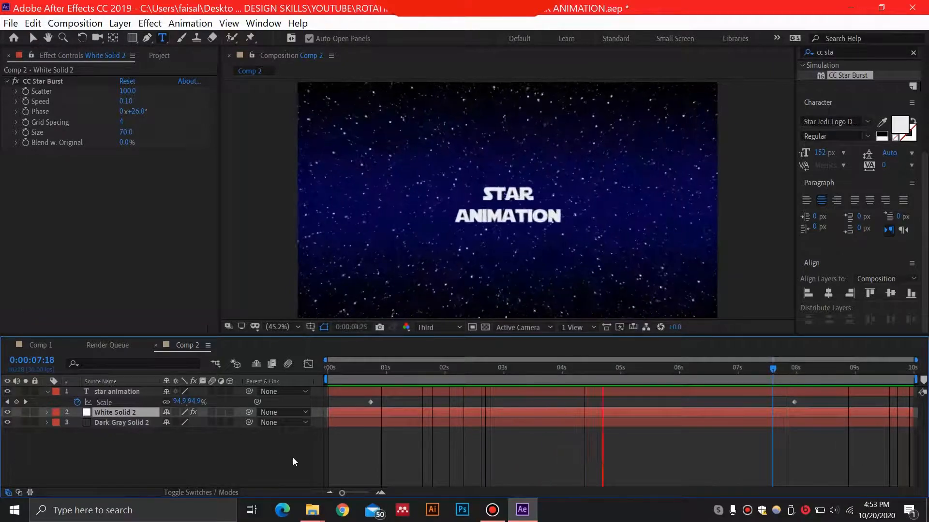
left_click(678, 367)
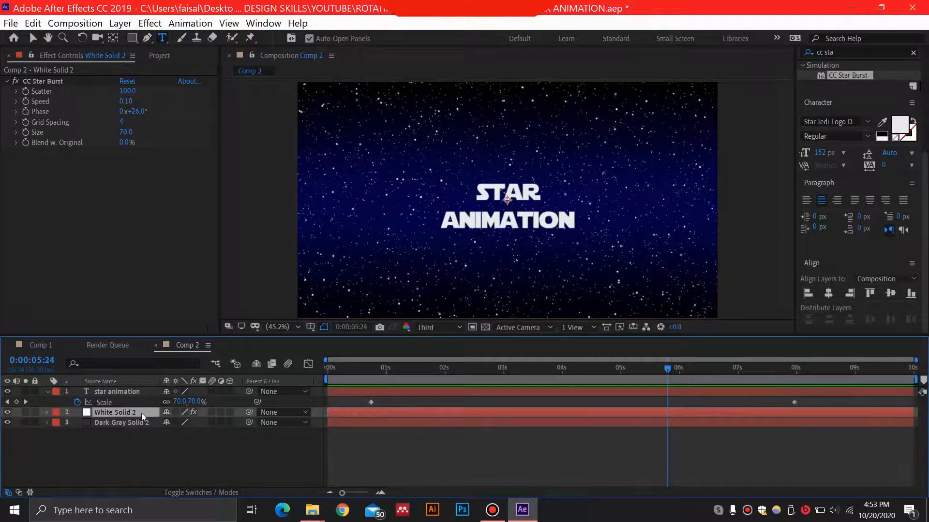
Step: Keyframe White Solid 2's Rotation from 0° at the start to 45° at the end
left_click(47, 412)
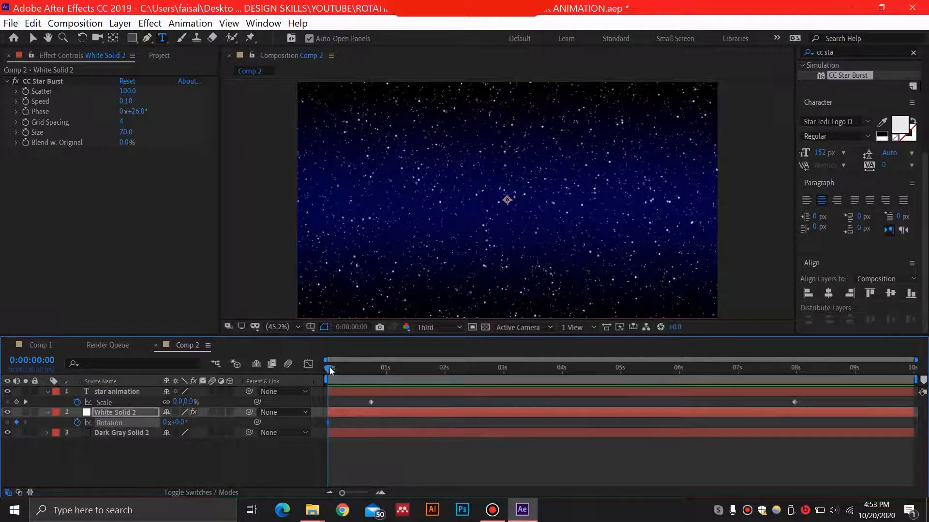
left_click(543, 367)
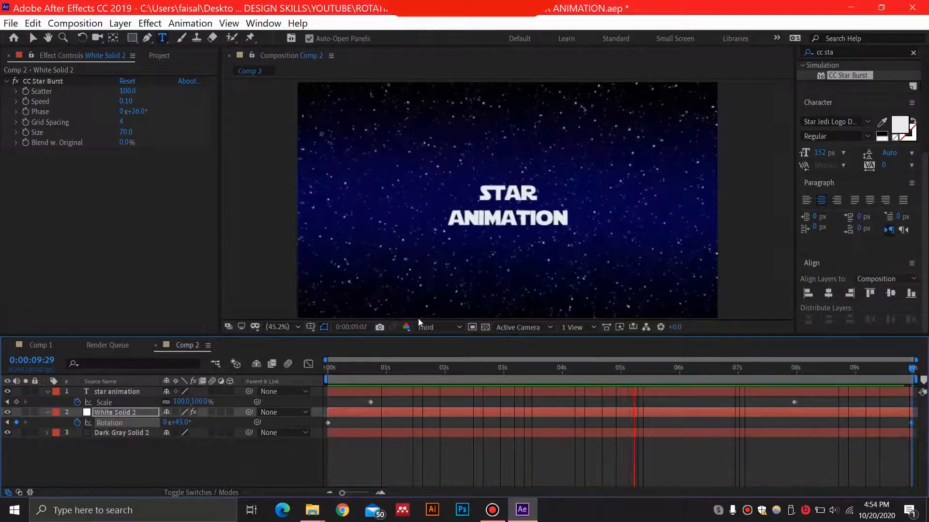
left_click(753, 360)
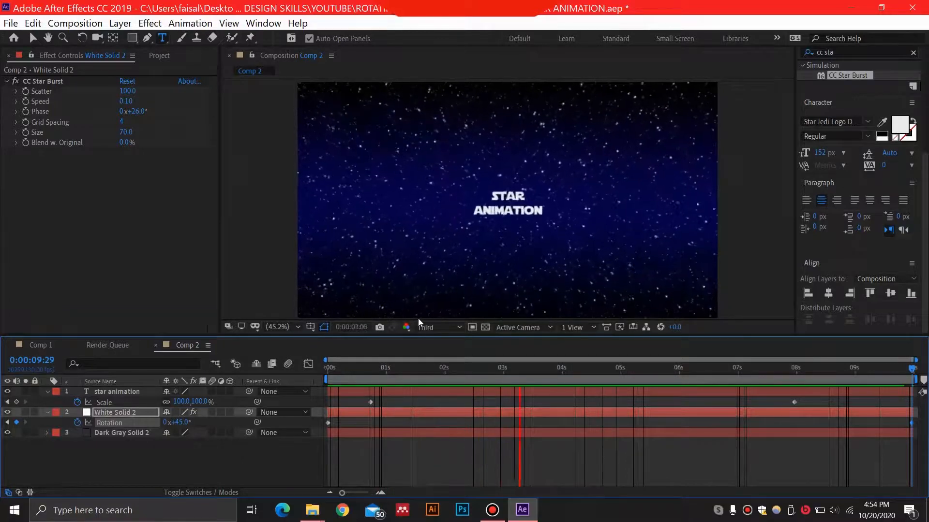
left_click(631, 367)
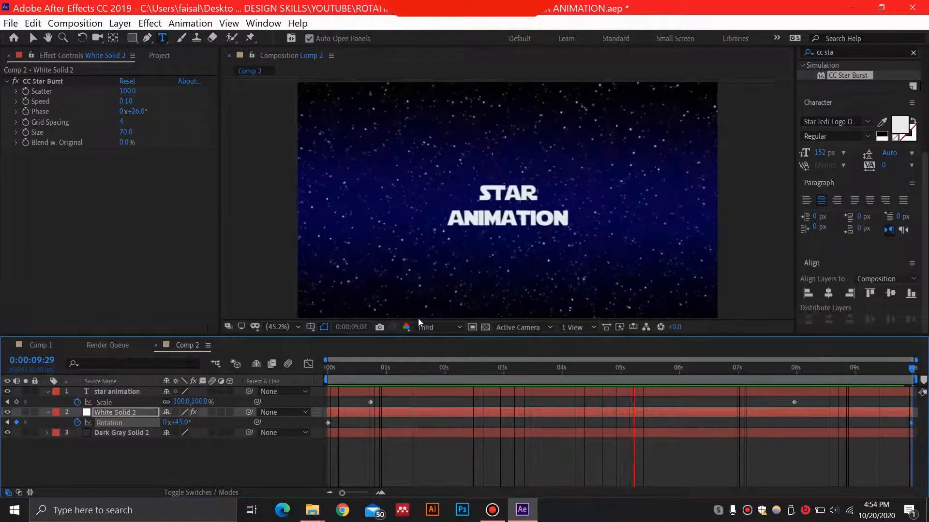
left_click(752, 360)
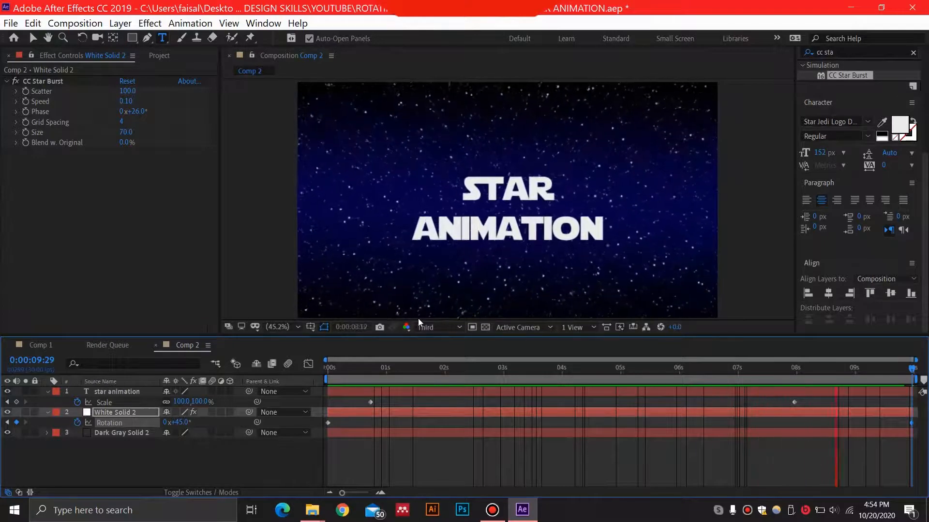
left_click(367, 367)
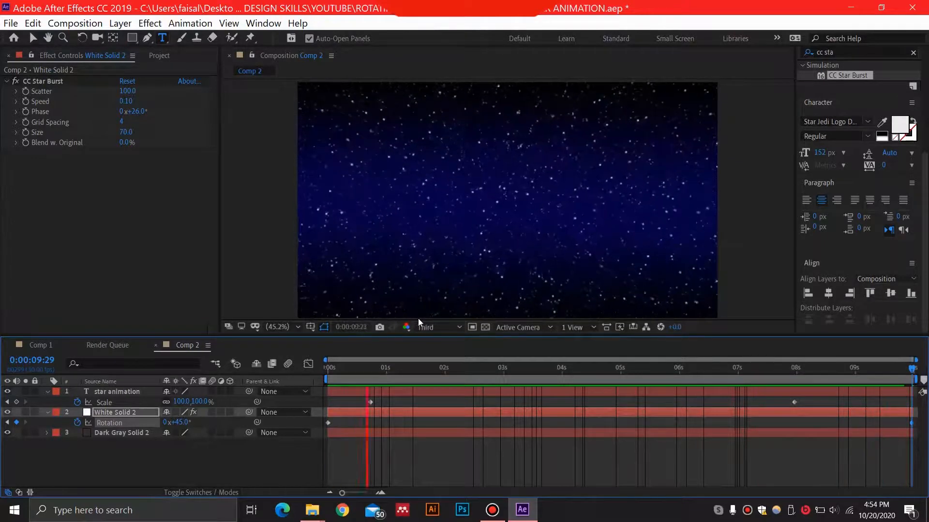